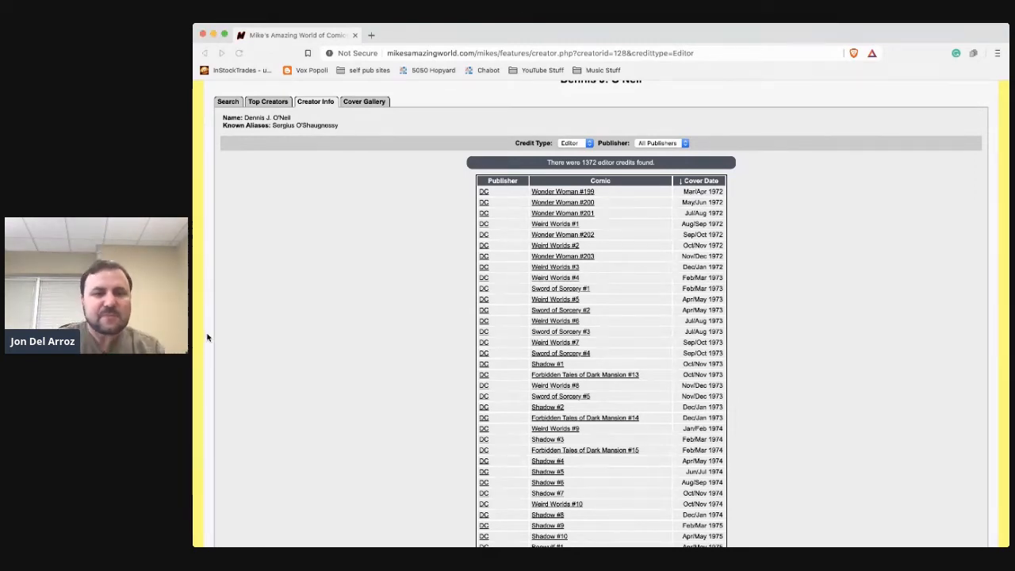
scroll(down, 3)
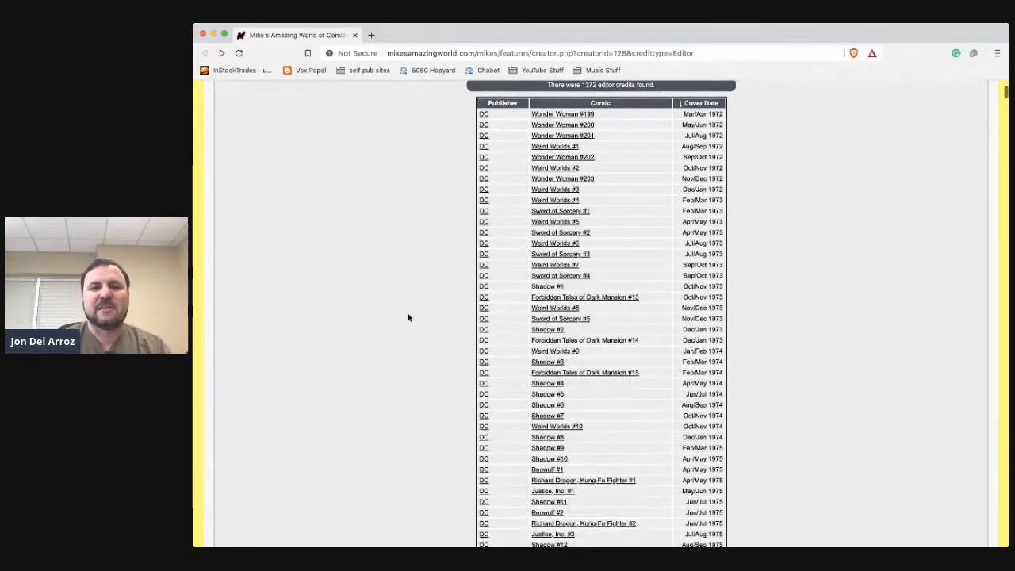
scroll(down, 3)
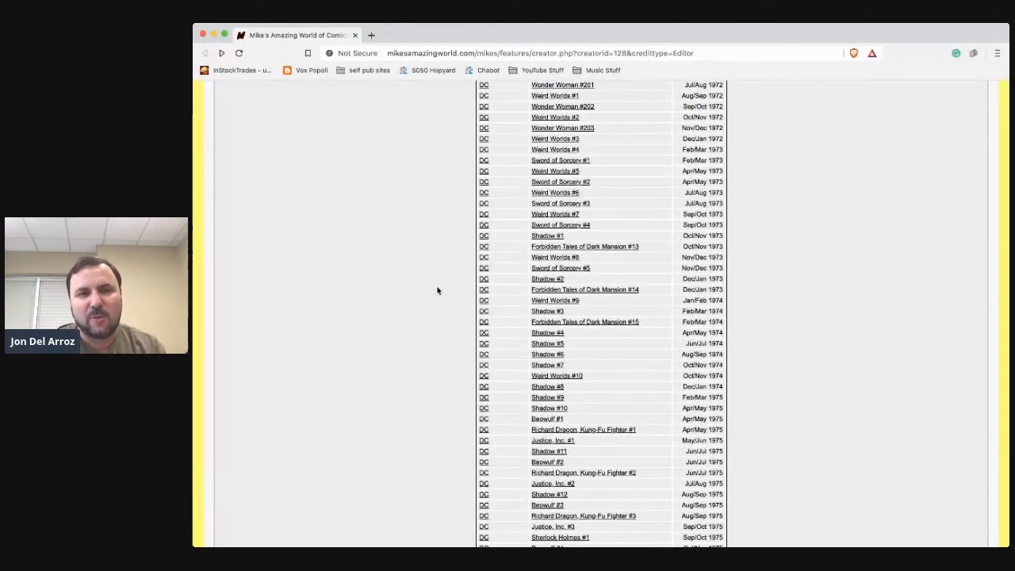
scroll(down, 3)
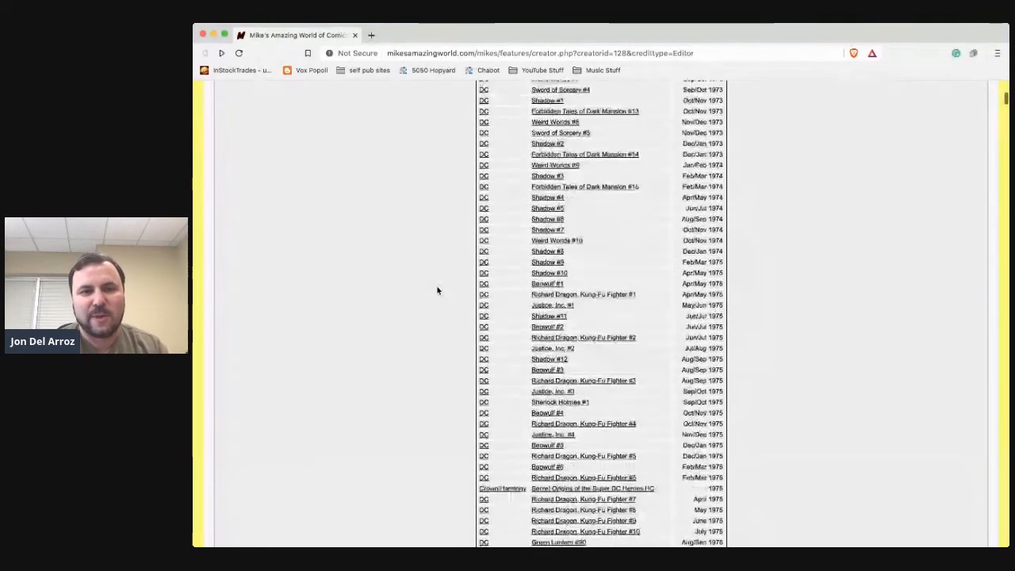
scroll(down, 3)
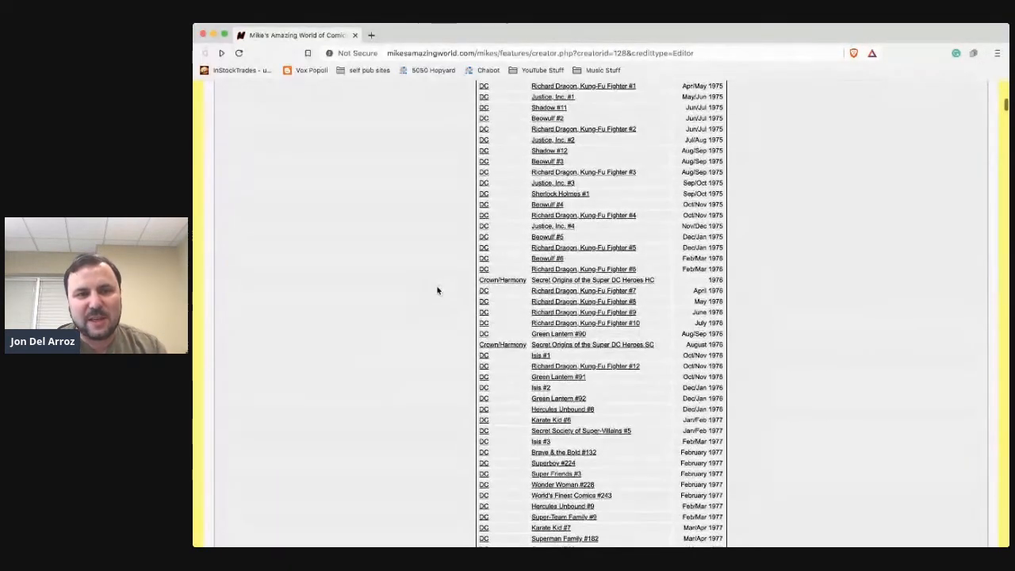
scroll(down, 3)
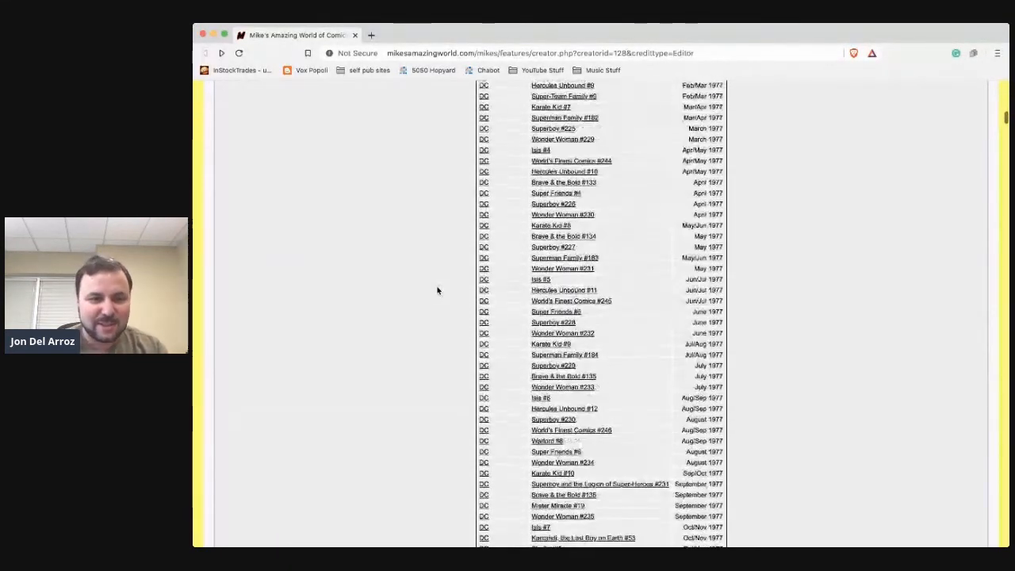
scroll(down, 3)
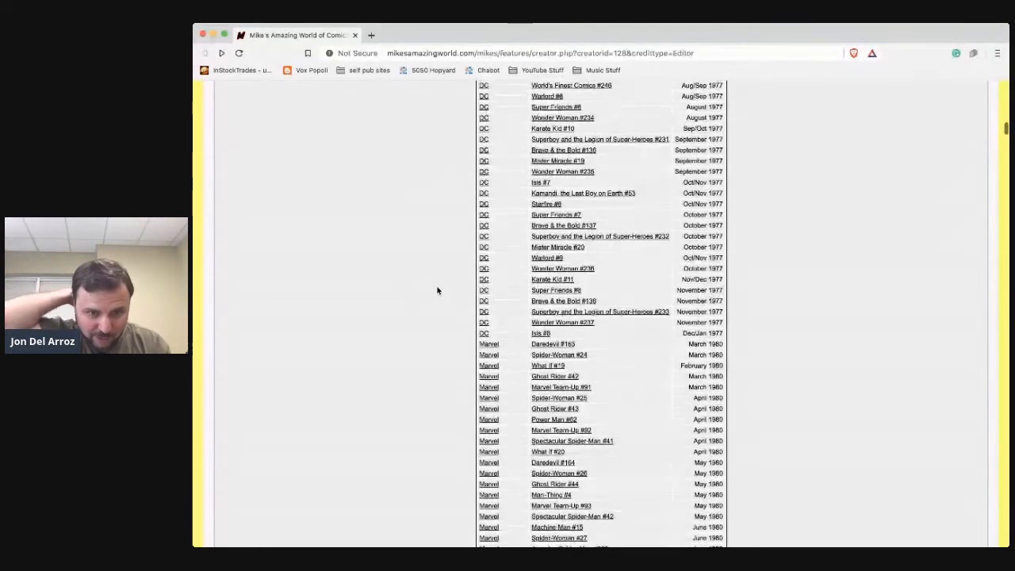
scroll(down, 3)
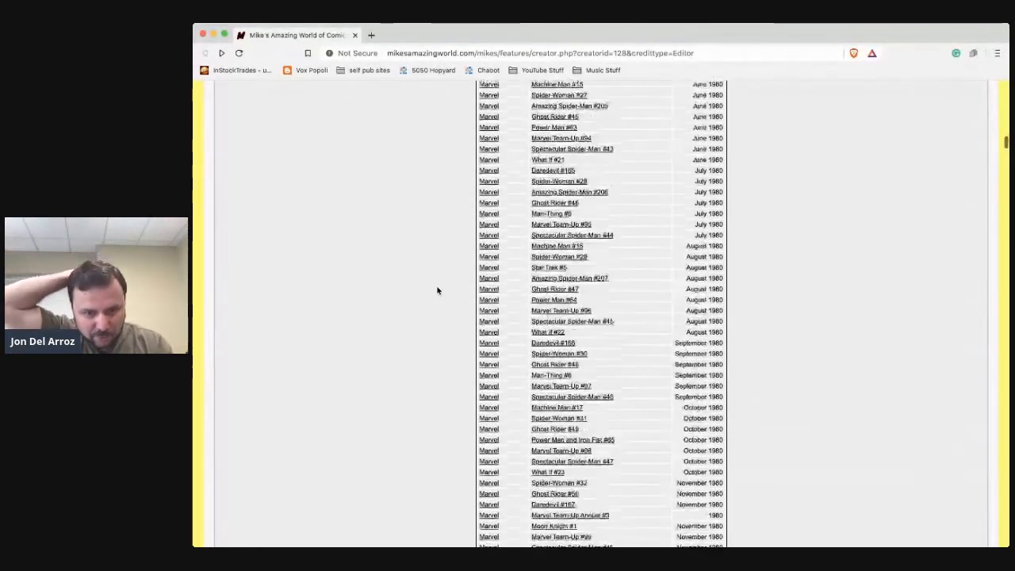
scroll(down, 3)
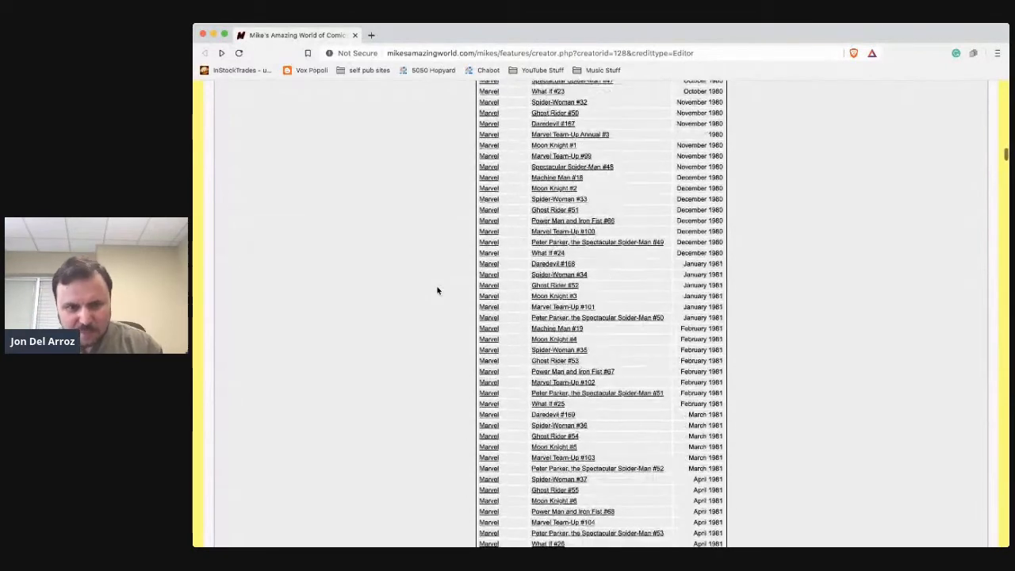
scroll(down, 3)
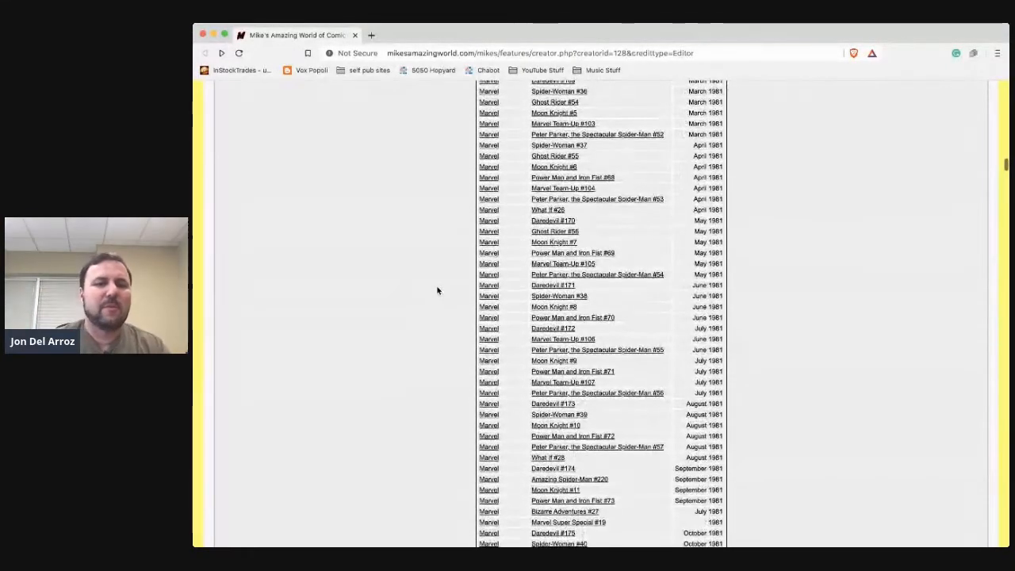
scroll(down, 3)
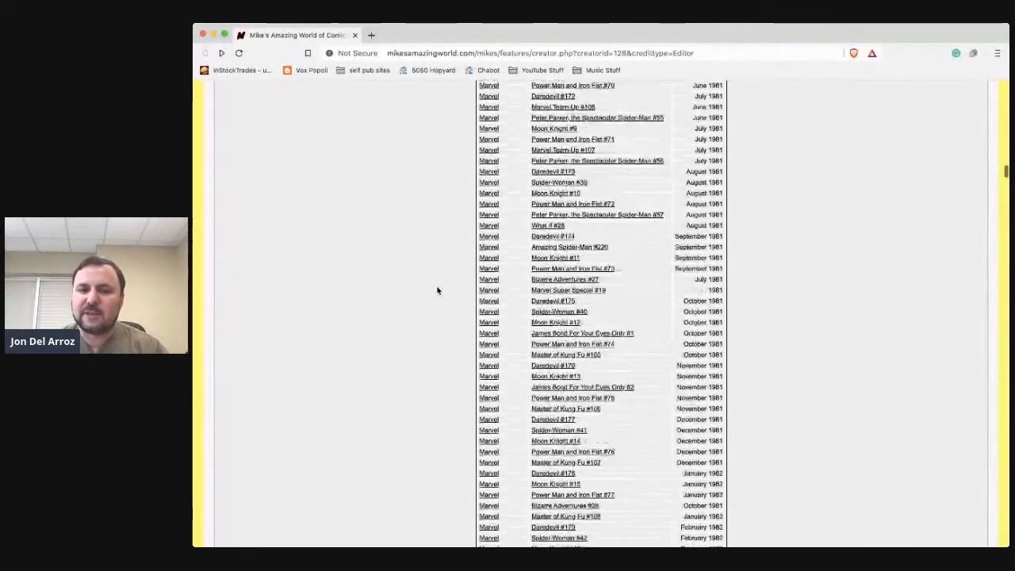
scroll(down, 3)
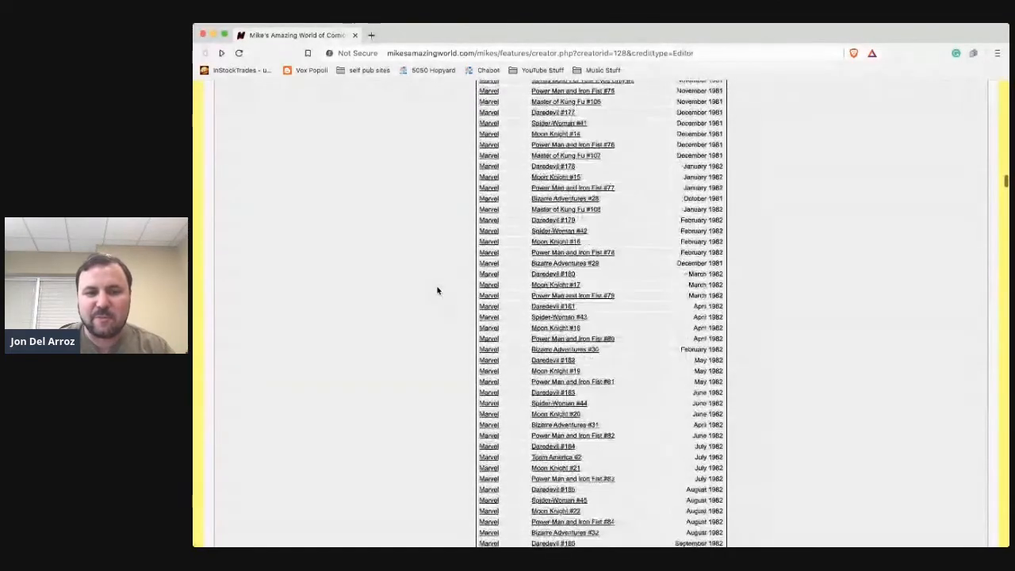
scroll(down, 3)
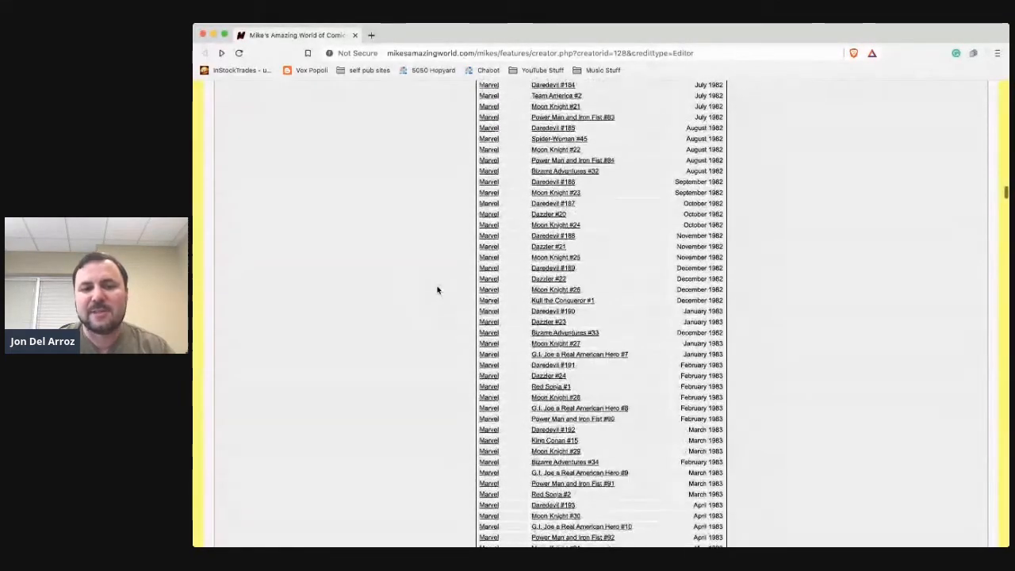
scroll(down, 3)
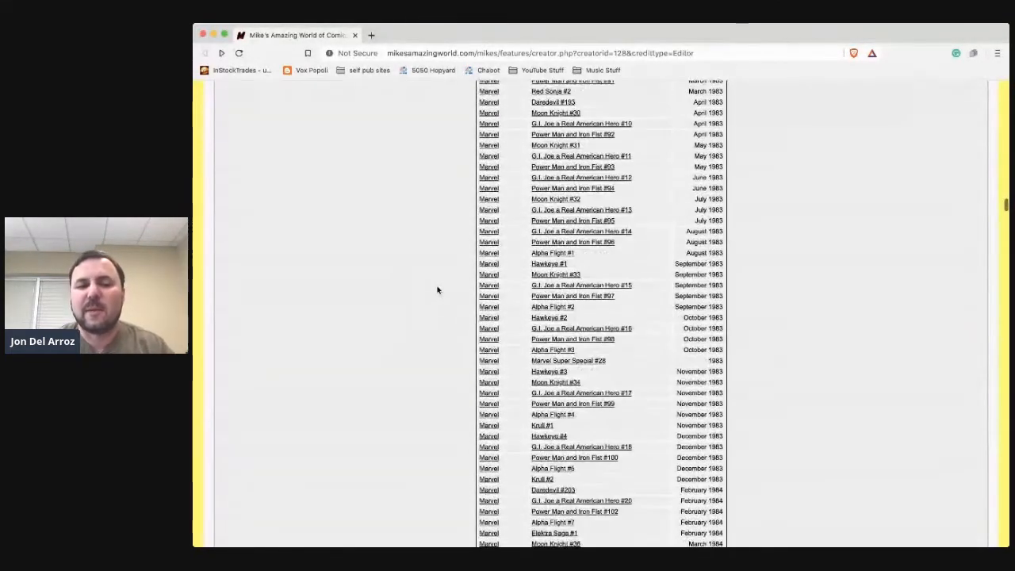
scroll(down, 3)
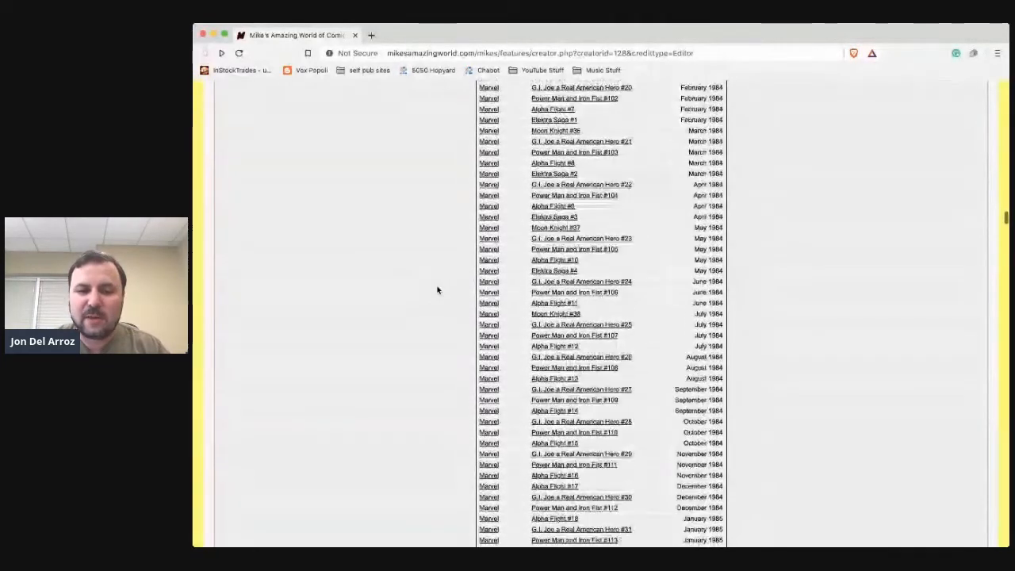
scroll(down, 3)
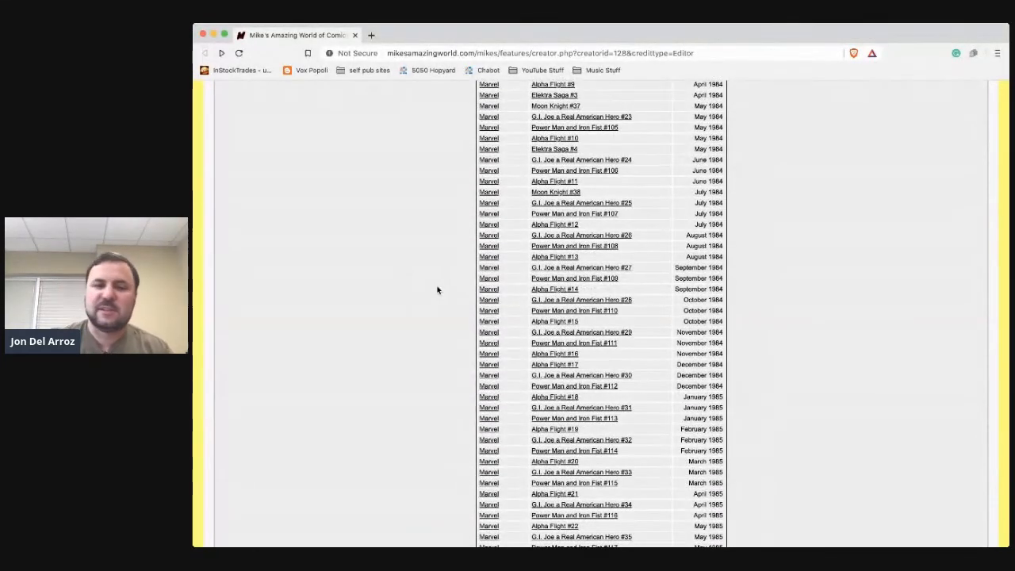
scroll(down, 3)
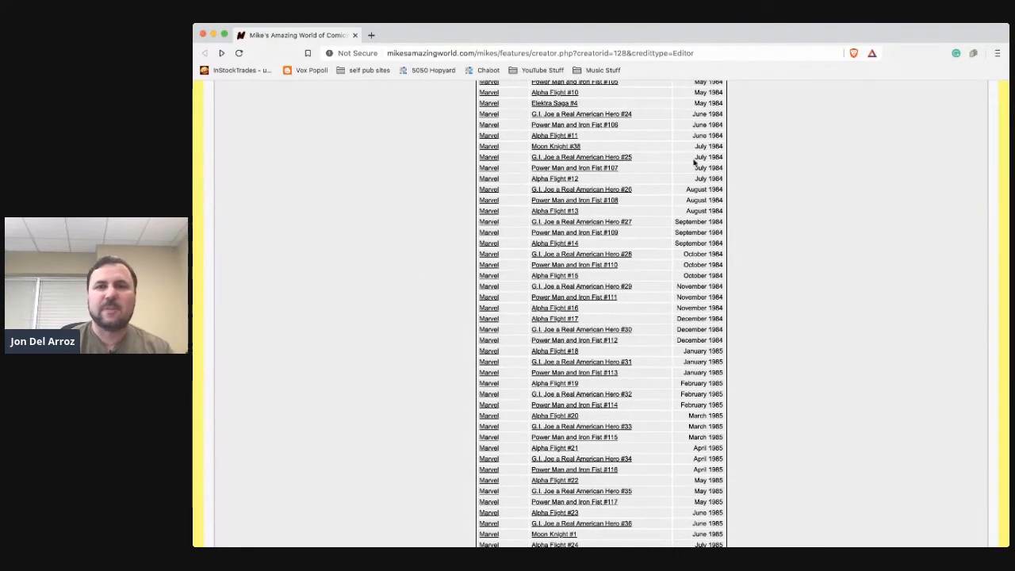